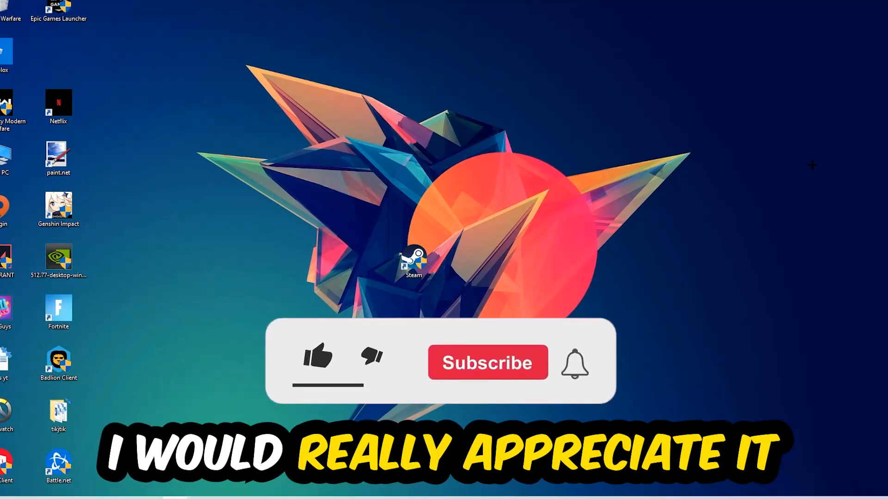
Bring up the taskbar context menu that lists Task Manager
click(317, 357)
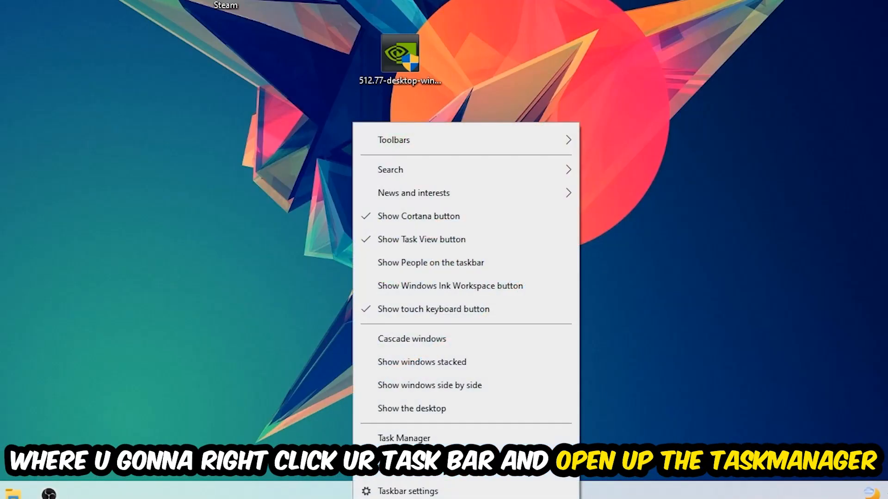
Show full process details sorted by CPU usage and bring up actions on the heaviest process
click(405, 437)
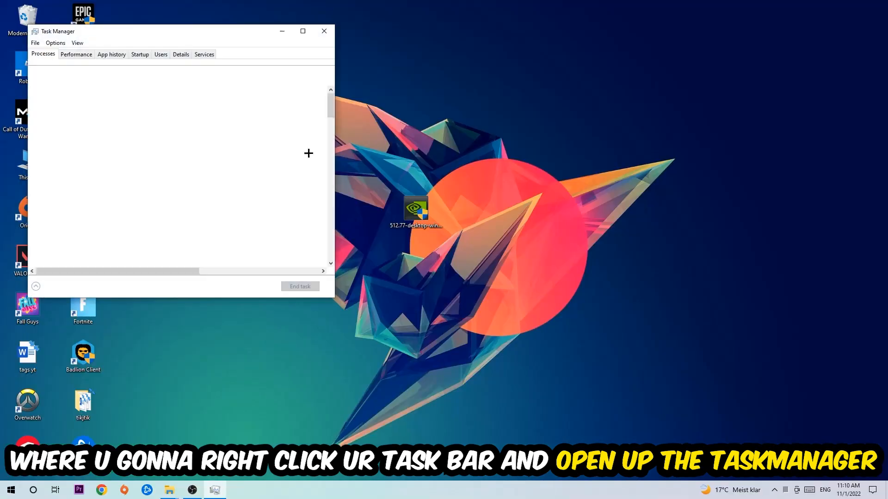
click(302, 31)
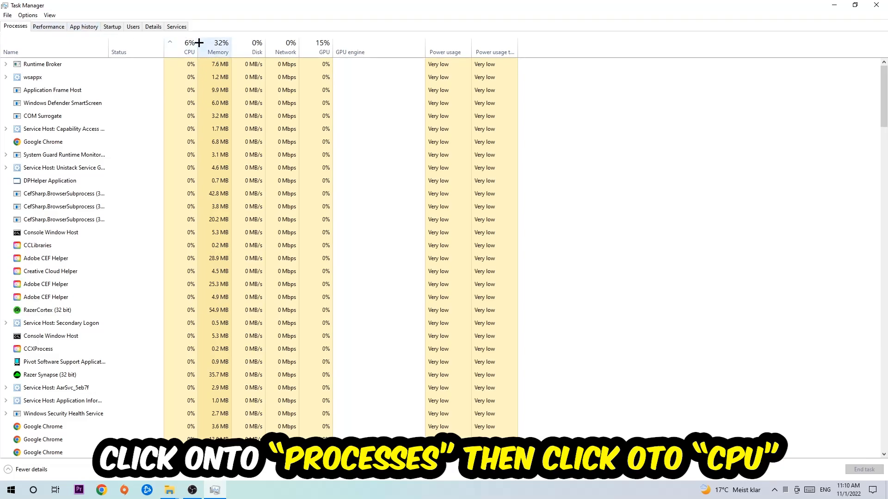
click(189, 46)
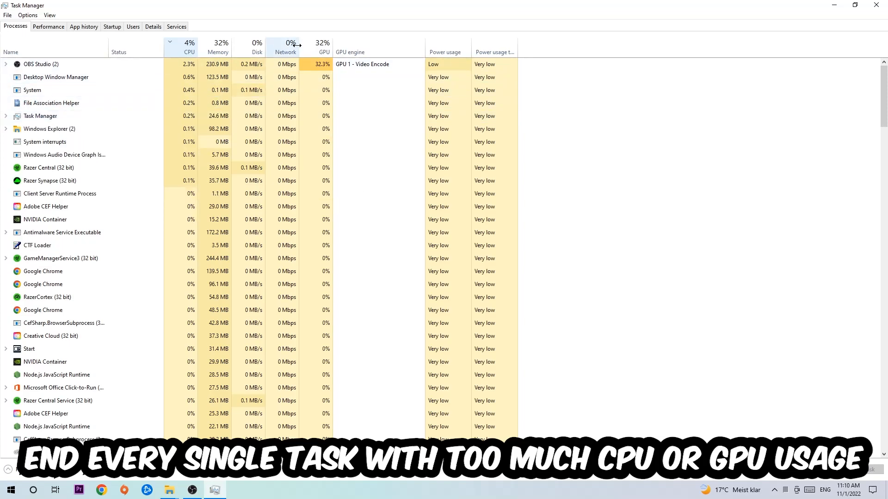
right_click(40, 64)
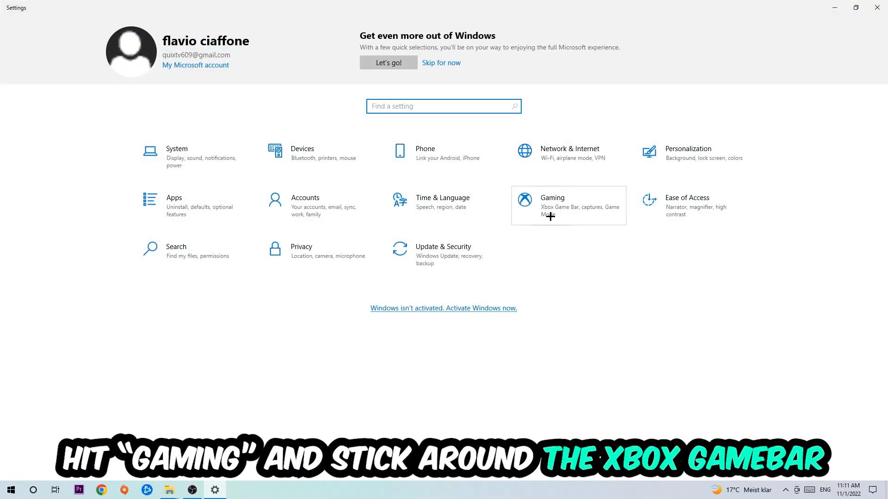
Go to the Gaming category from the Settings home page
click(551, 205)
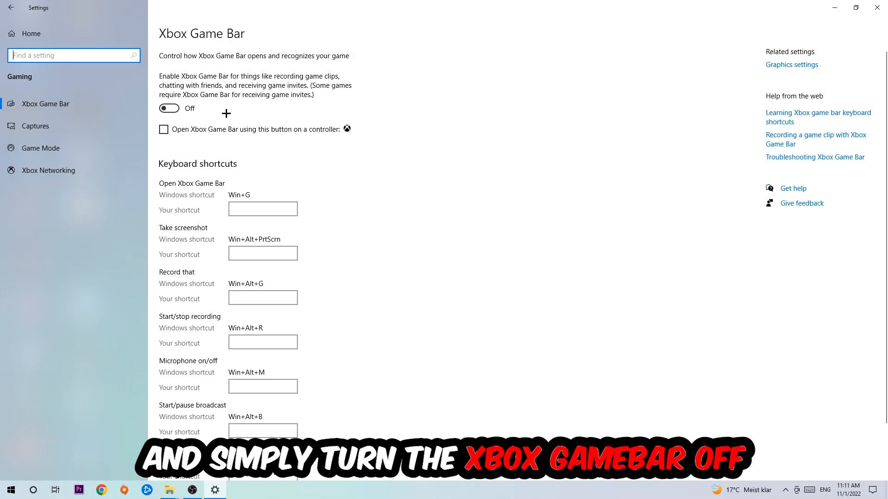
Confirm background recording is off in Captures and that Game Mode is on
click(35, 126)
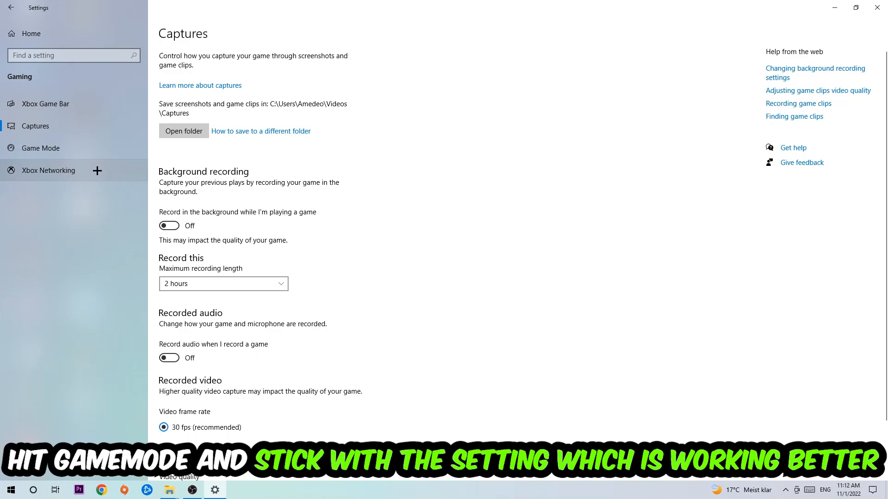
click(39, 147)
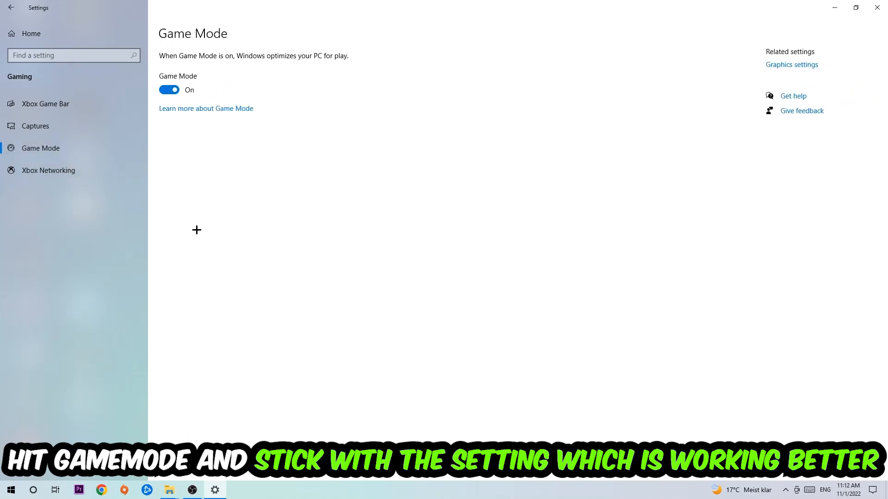
mouse_move(204, 216)
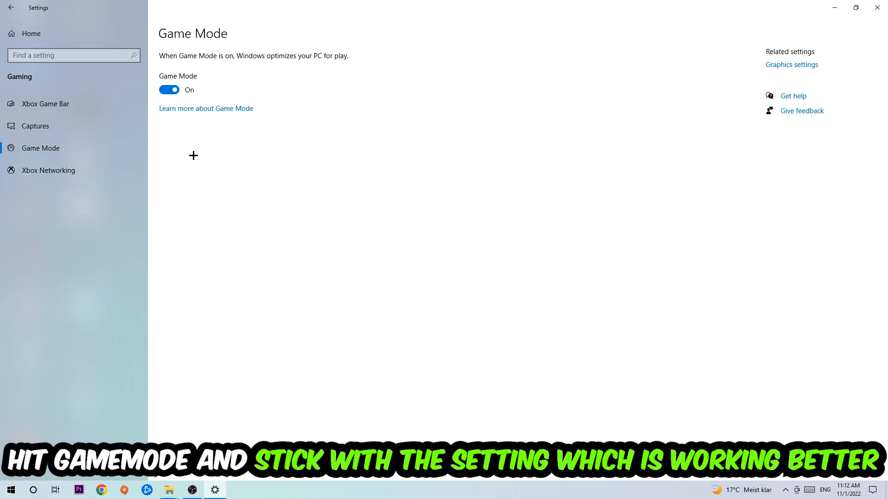
Reach Windows Update under Update & Security showing the PC is up to date
click(11, 8)
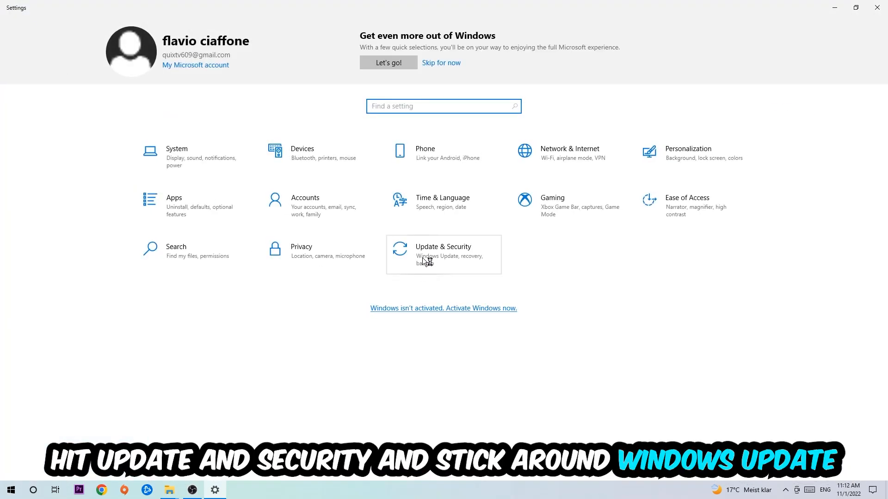
click(443, 250)
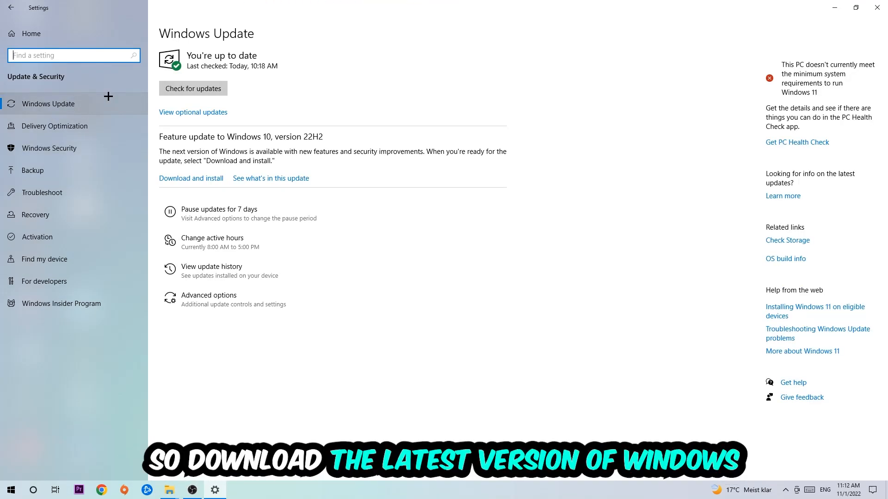
mouse_move(479, 58)
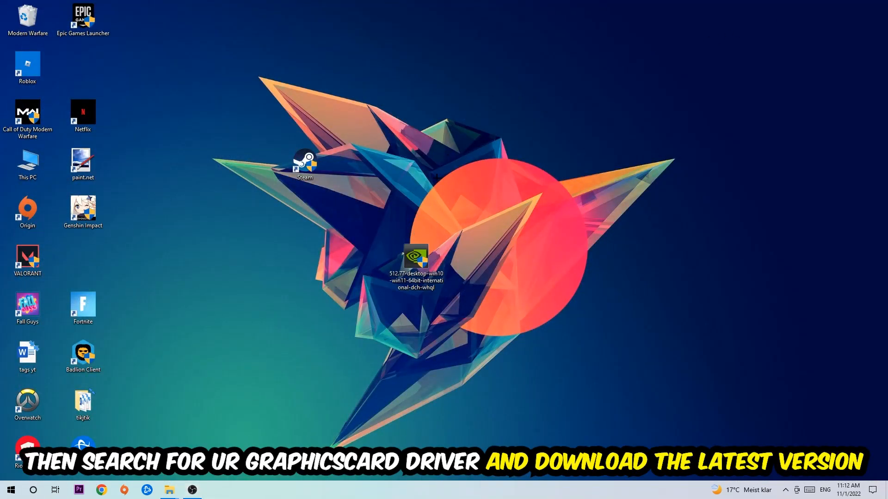
mouse_move(410, 184)
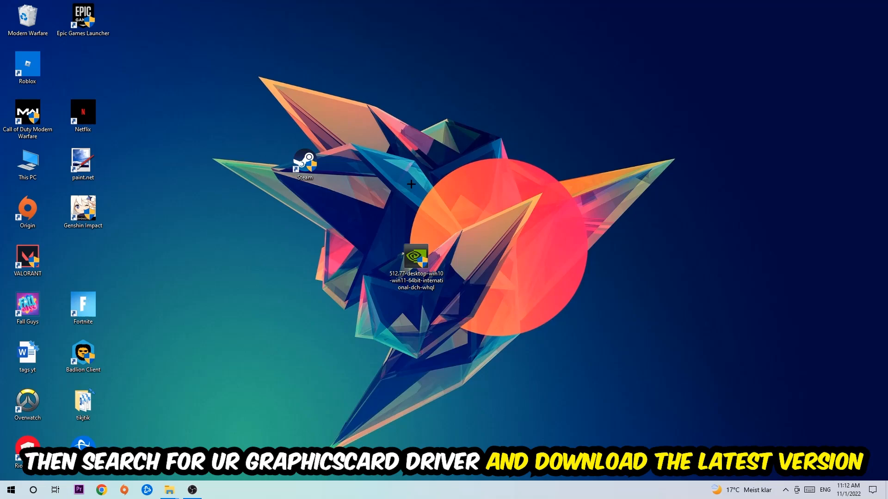
mouse_move(346, 166)
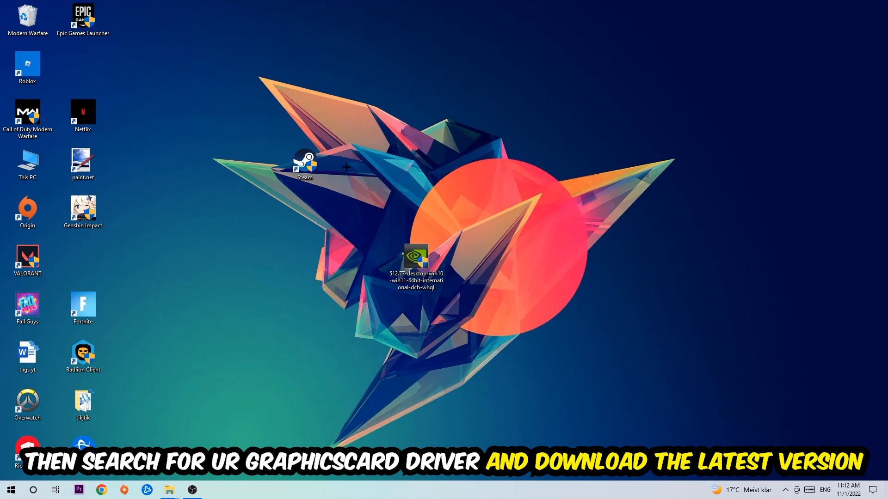
mouse_move(349, 164)
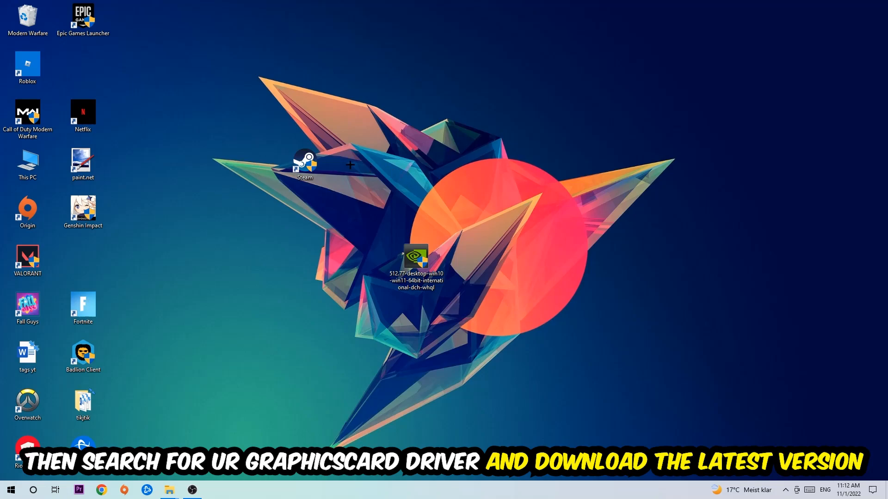